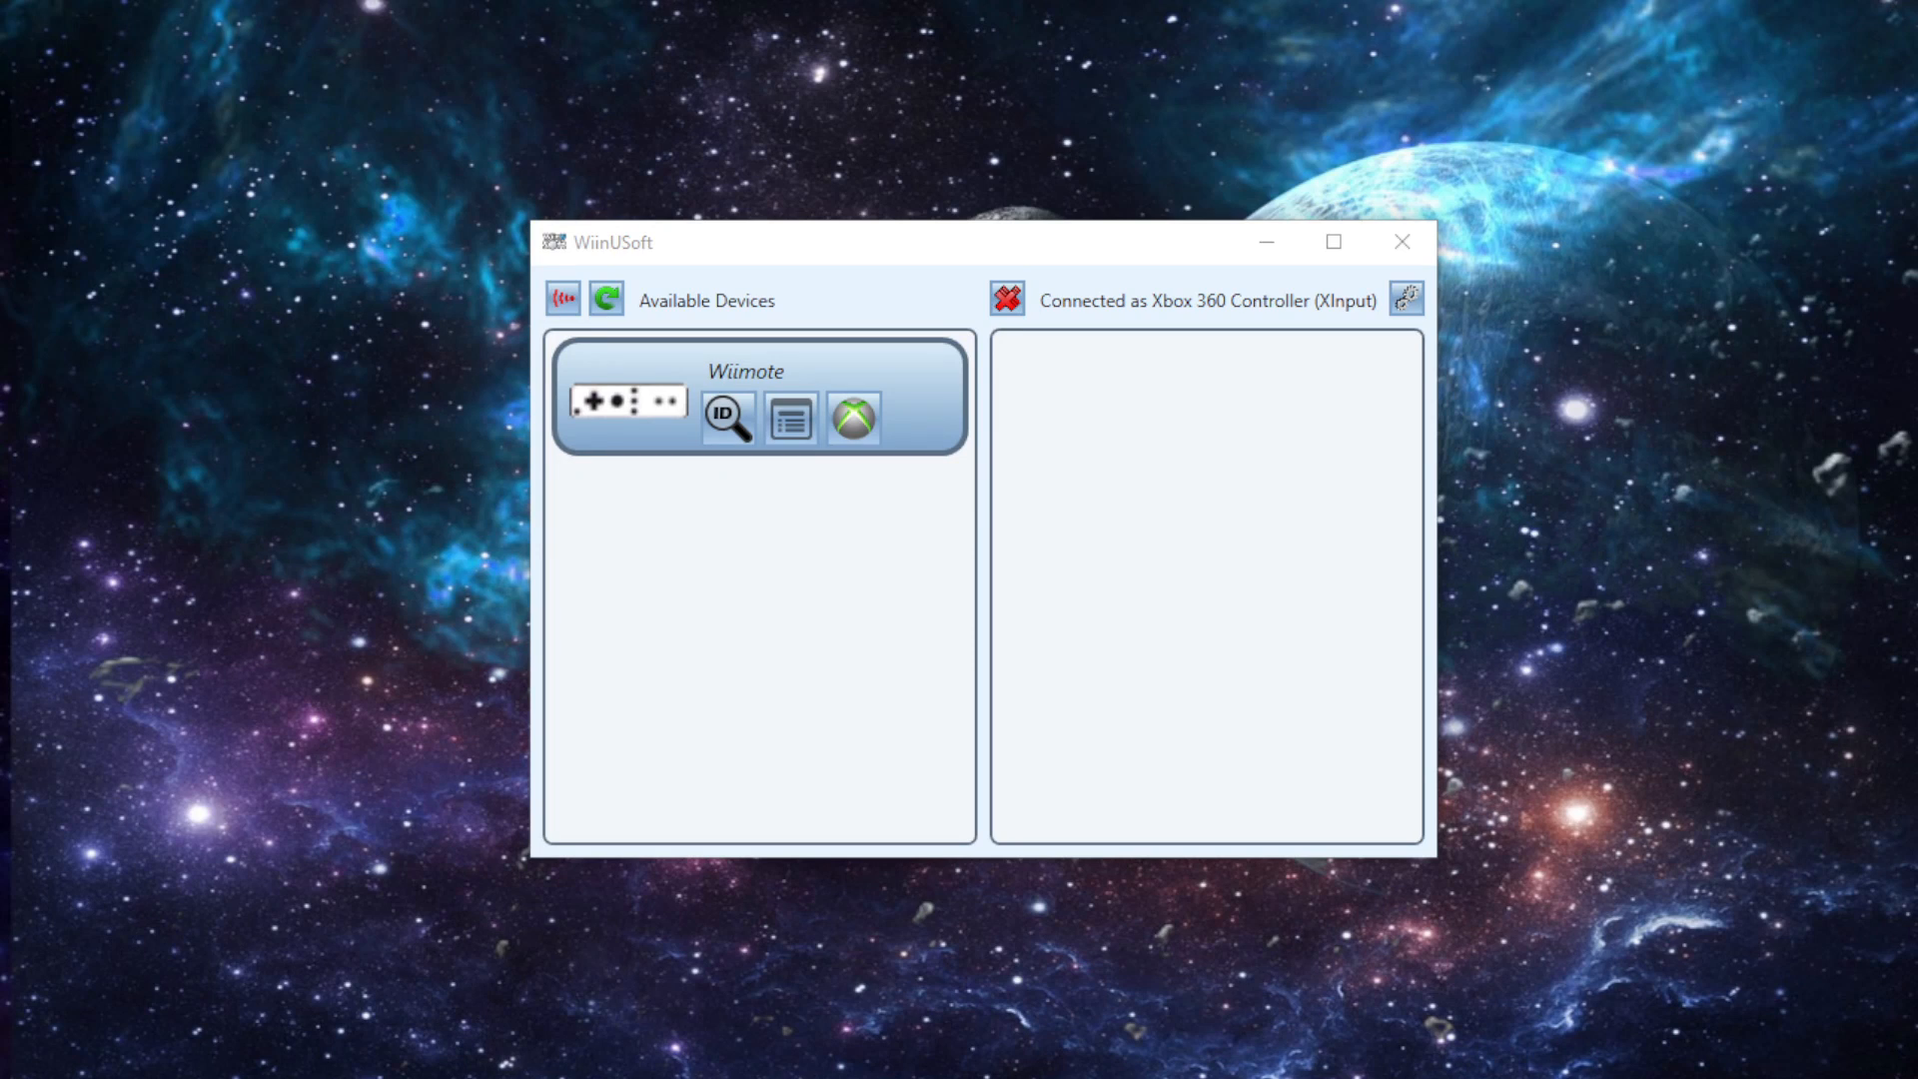
Run and cancel a Sync search, then attach the listed Wiimote as Xbox 360 Controller 1
{"action": "left_click", "coordinate": [561, 299]}
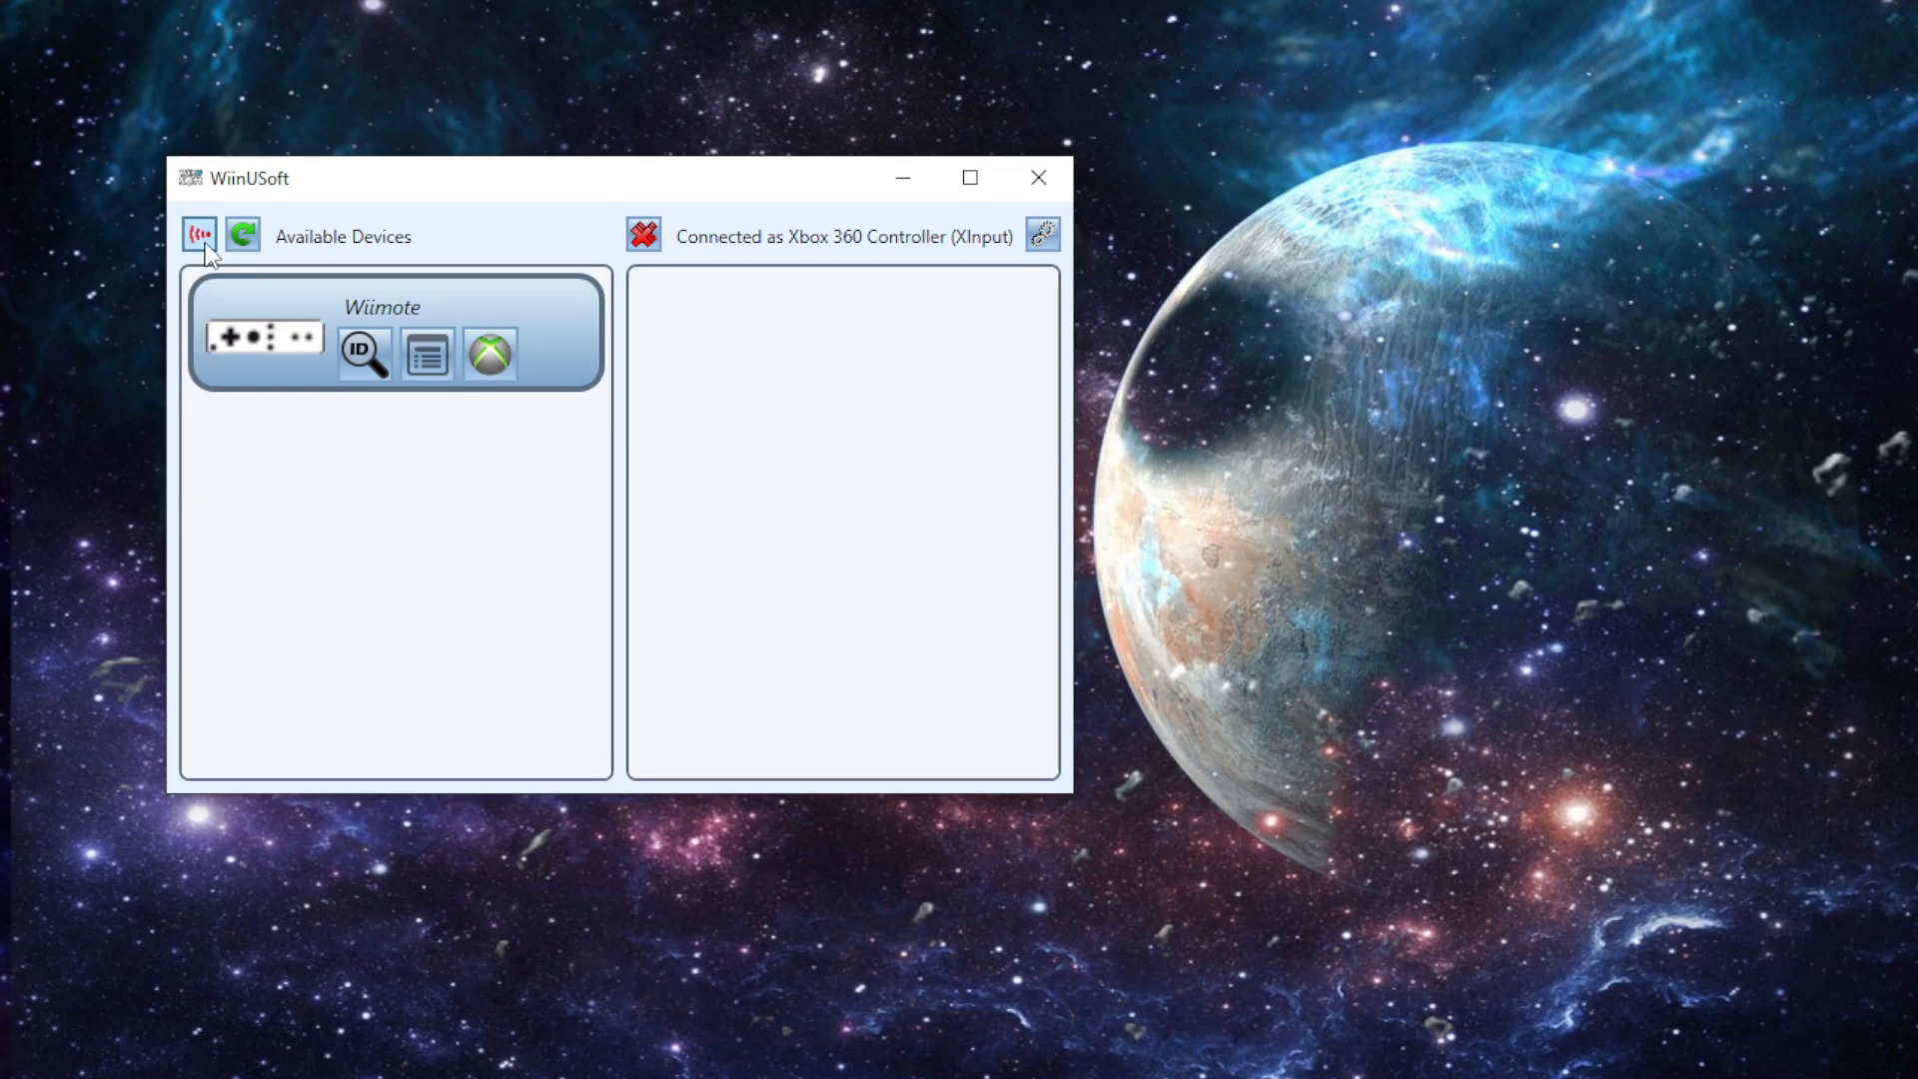
{"action": "mouse_move", "coordinate": [197, 234]}
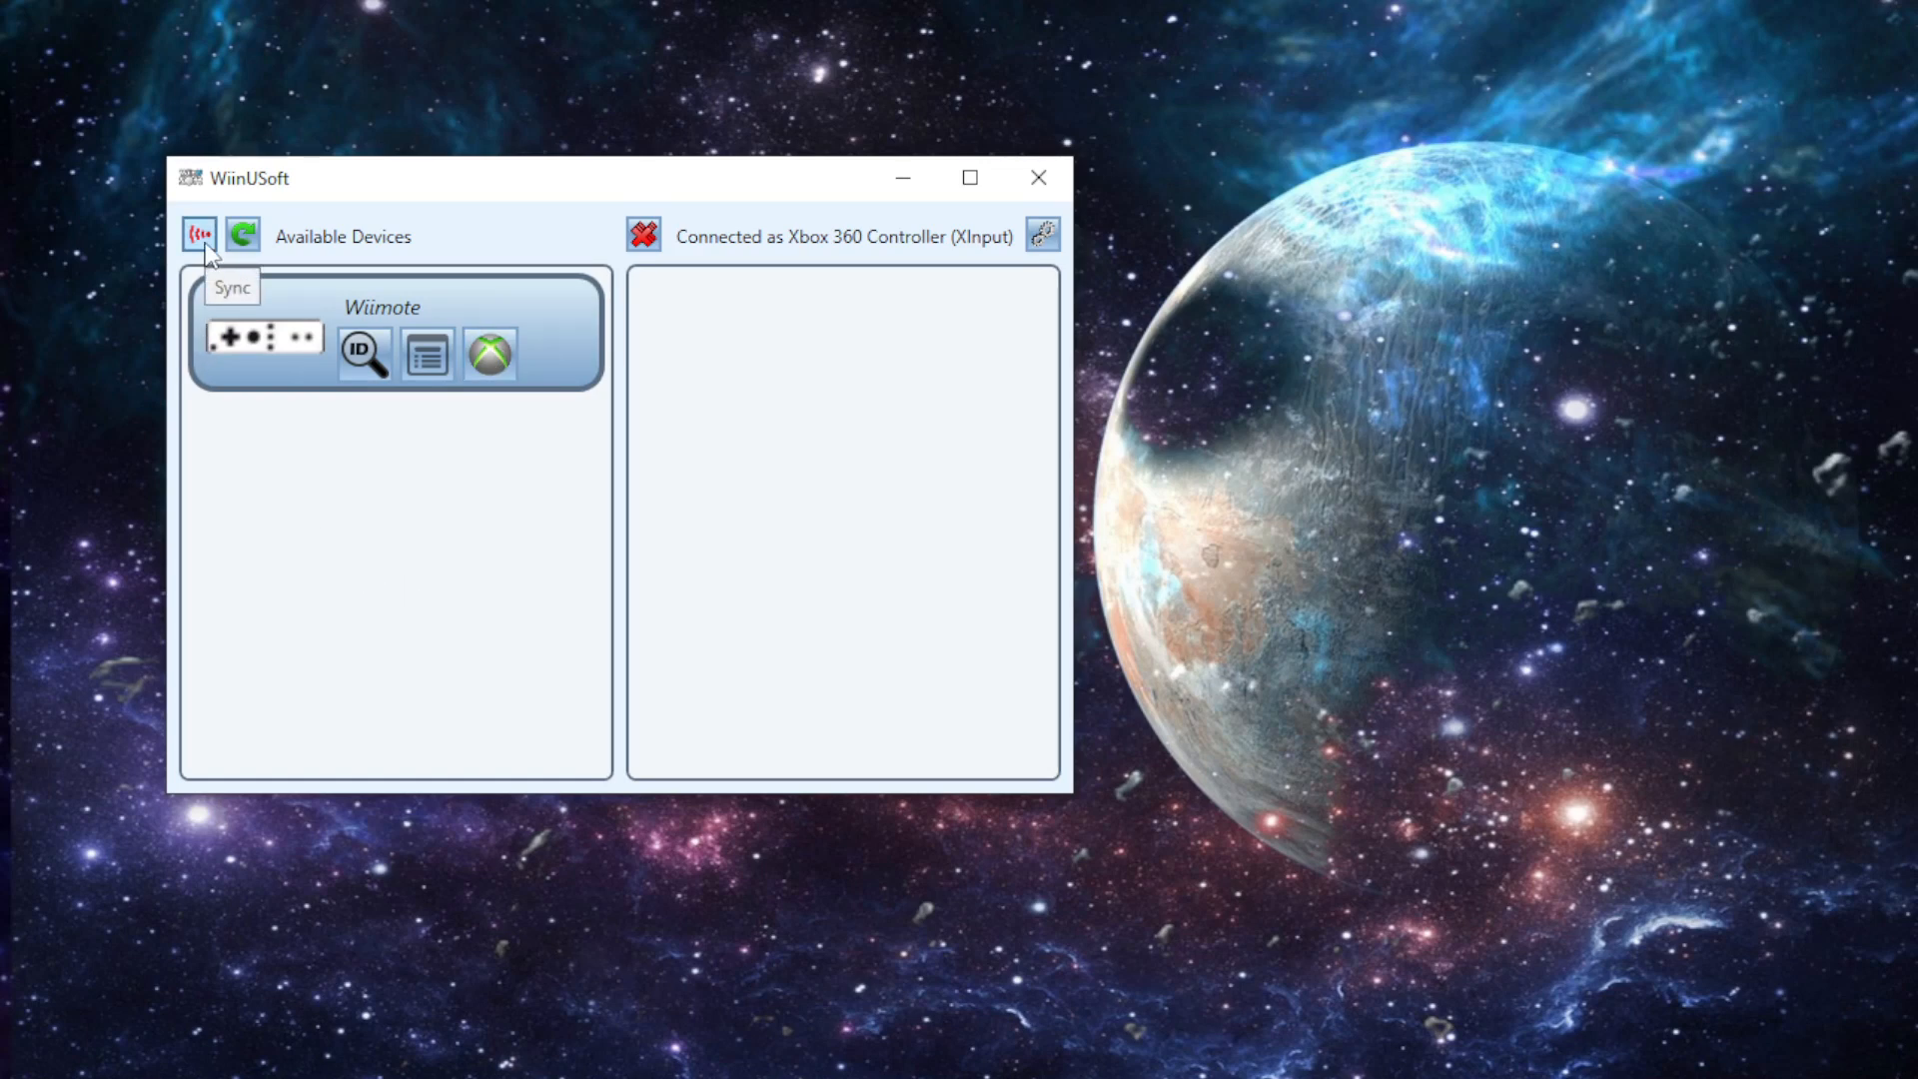
{"action": "left_click", "coordinate": [197, 234]}
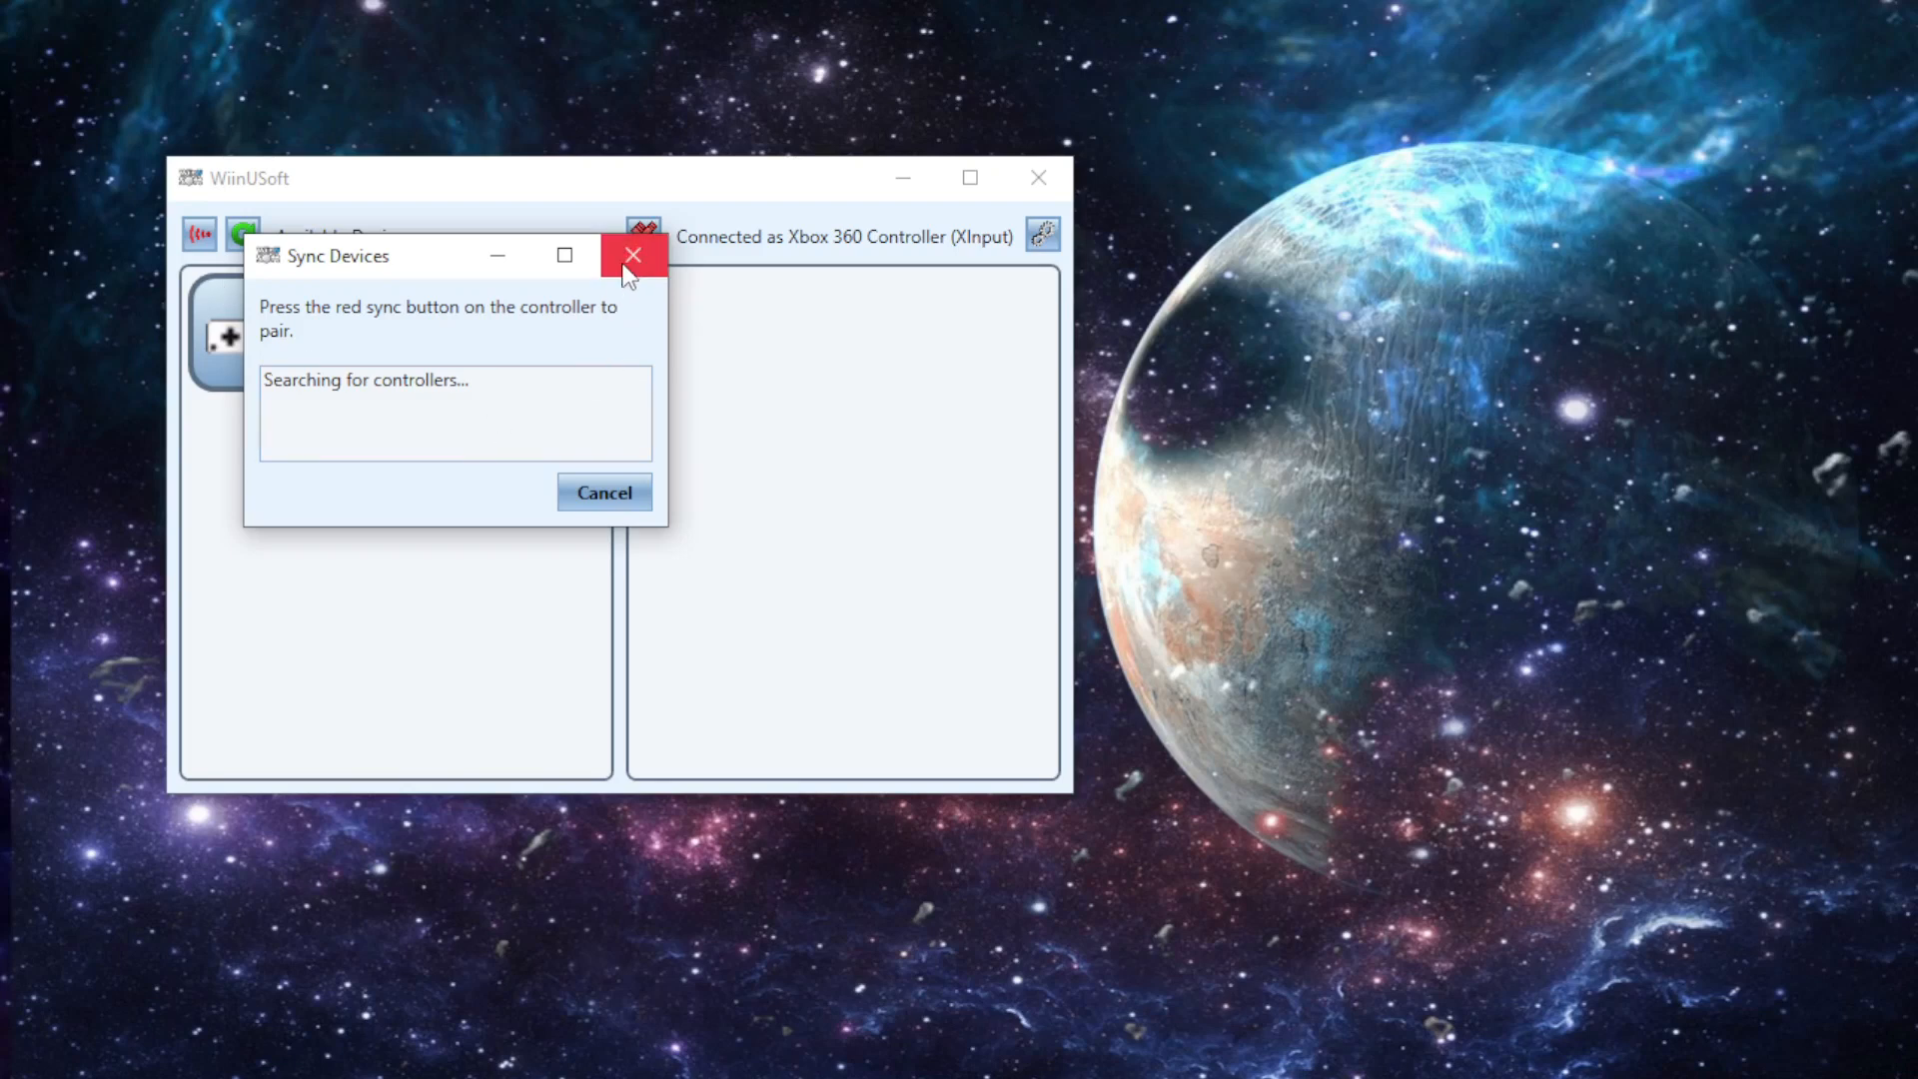
{"action": "left_click", "coordinate": [634, 256]}
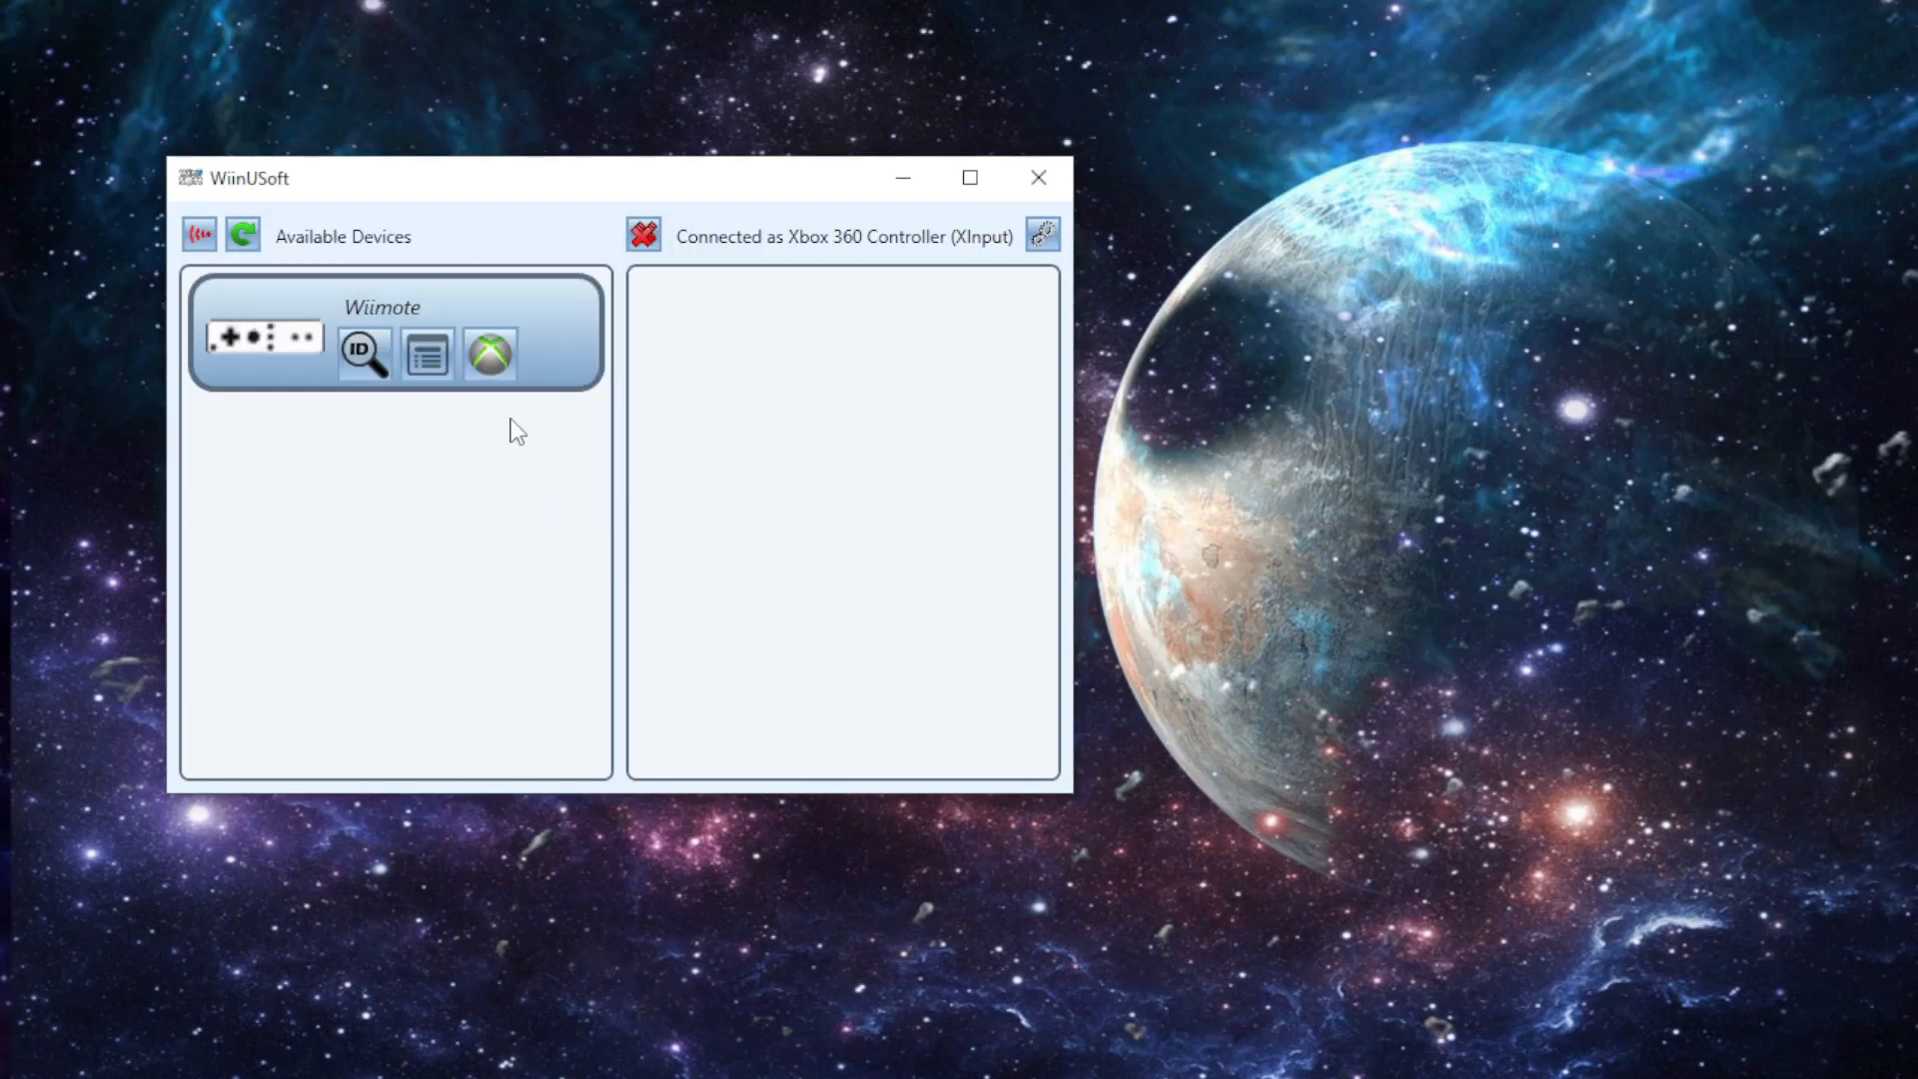
{"action": "mouse_move", "coordinate": [490, 354]}
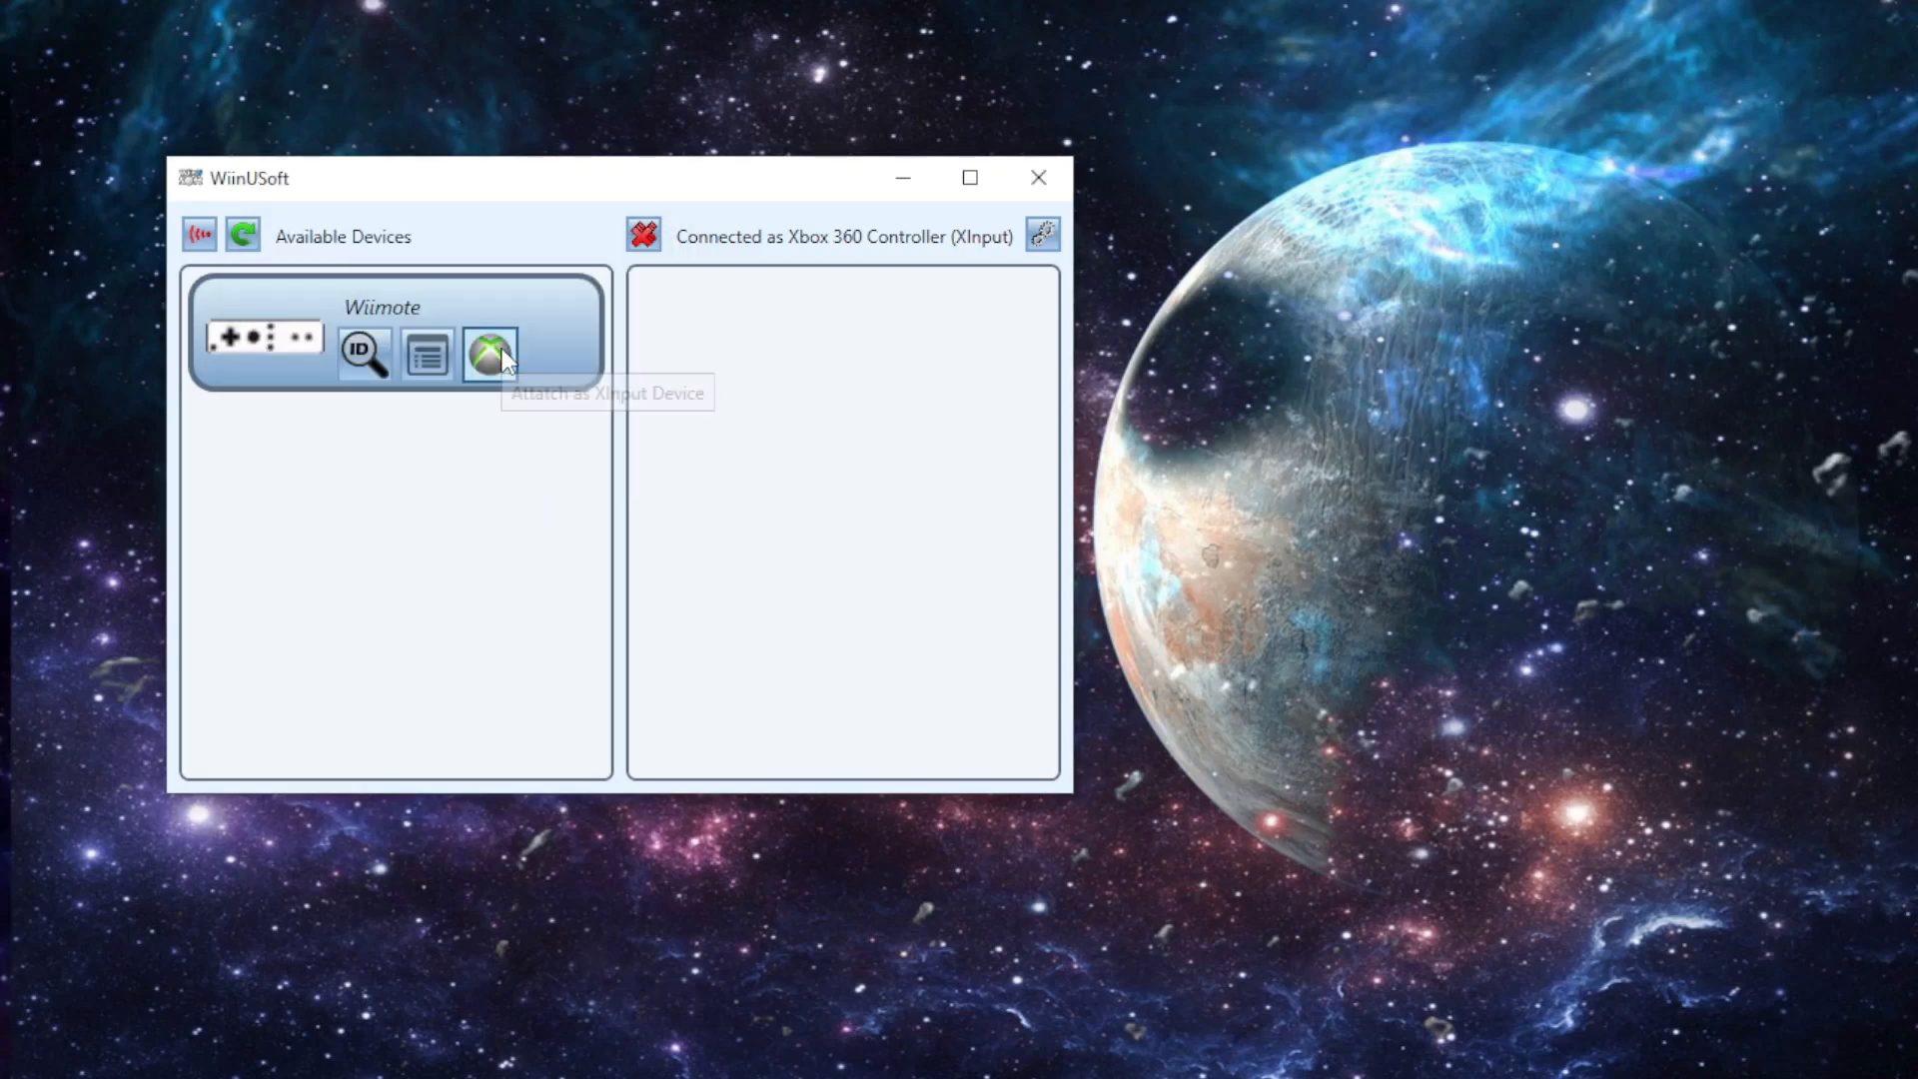
{"action": "left_click", "coordinate": [490, 353]}
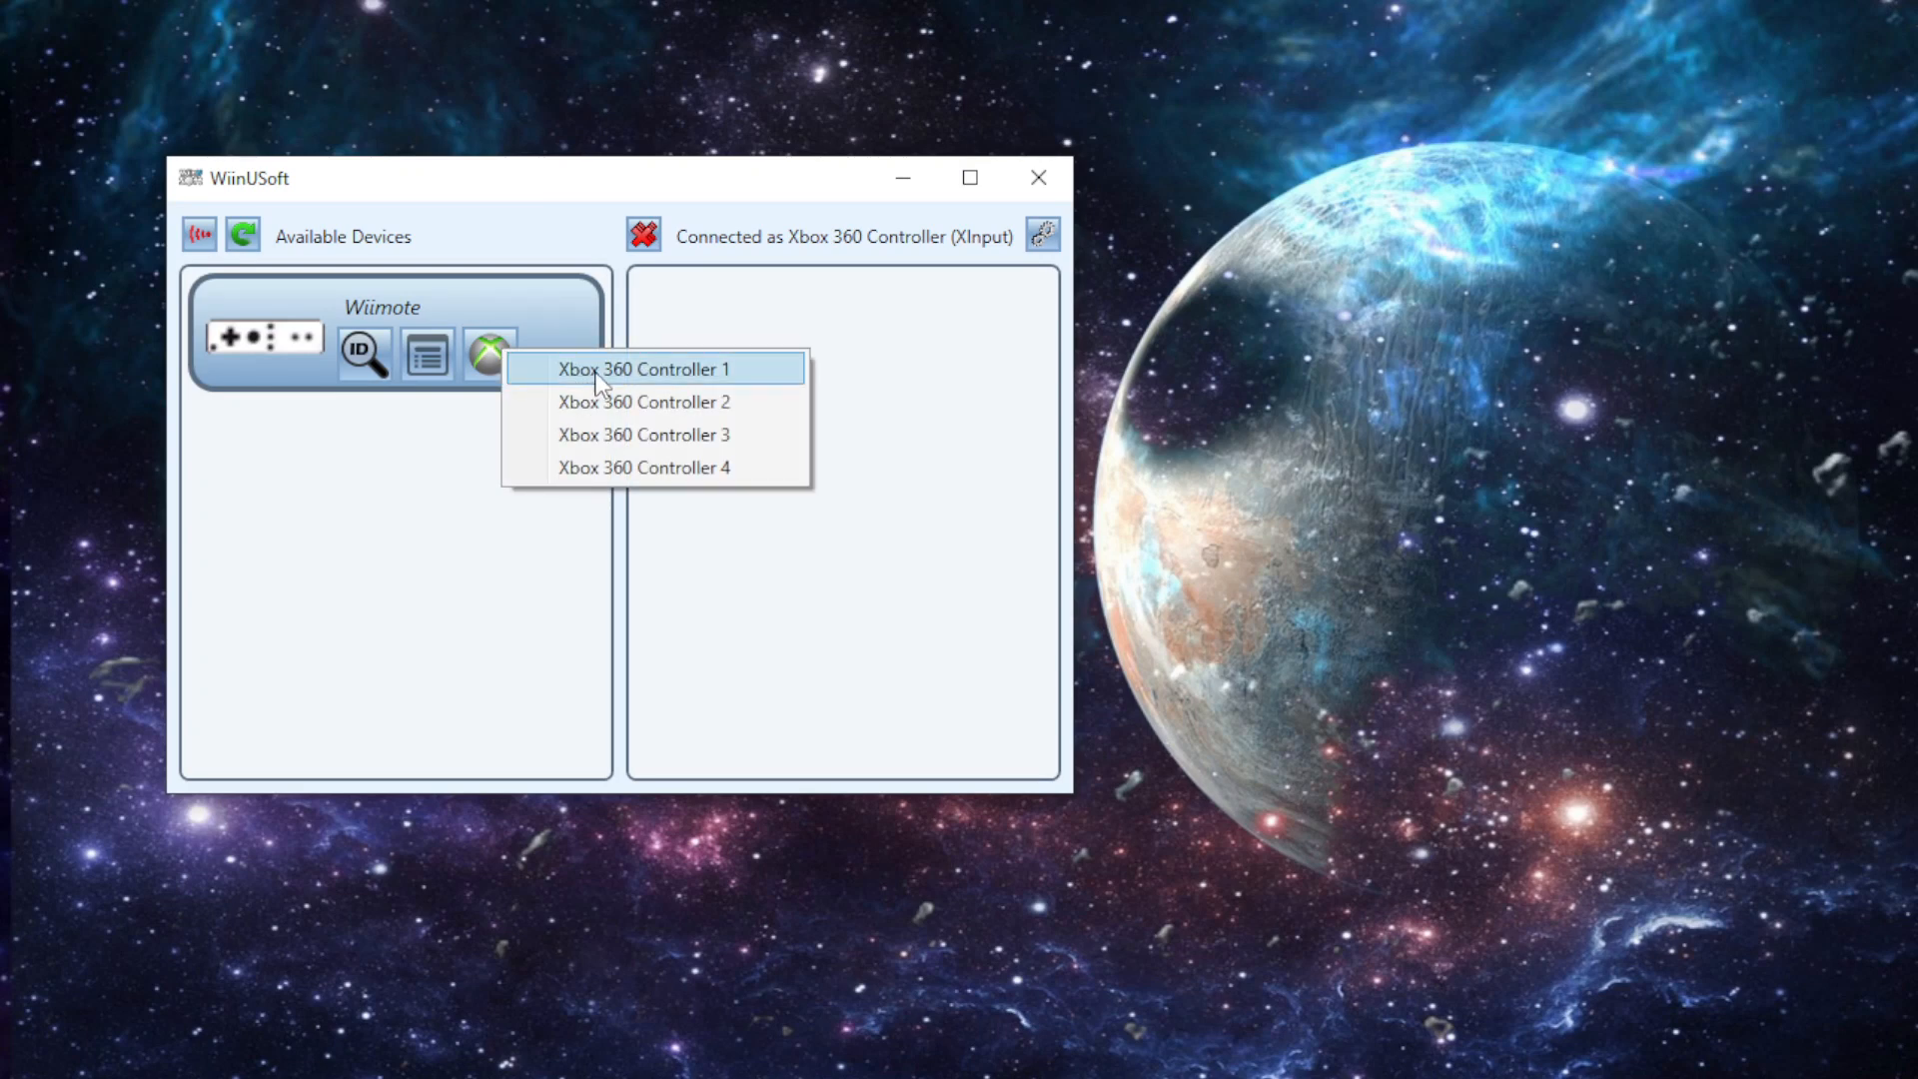
{"action": "left_click", "coordinate": [643, 369]}
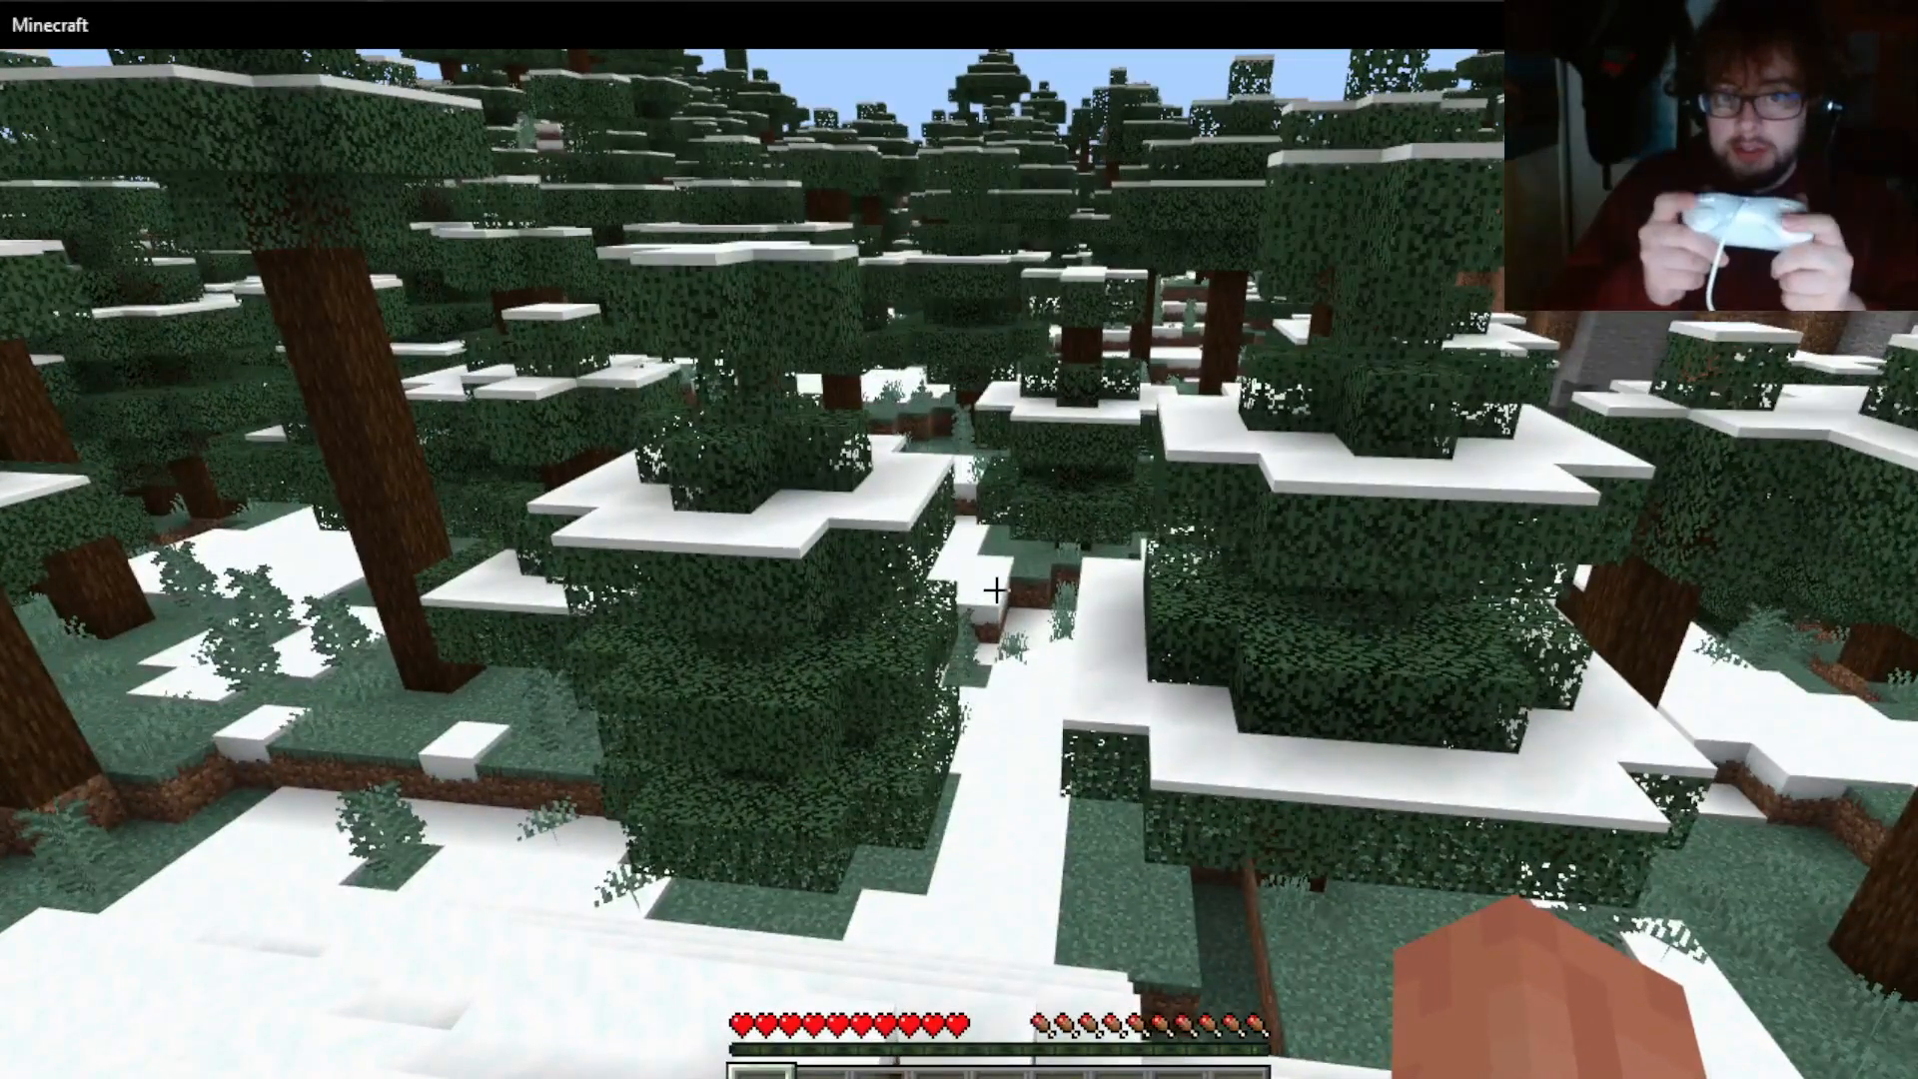
{"action": "mouse_move", "coordinate": [959, 594]}
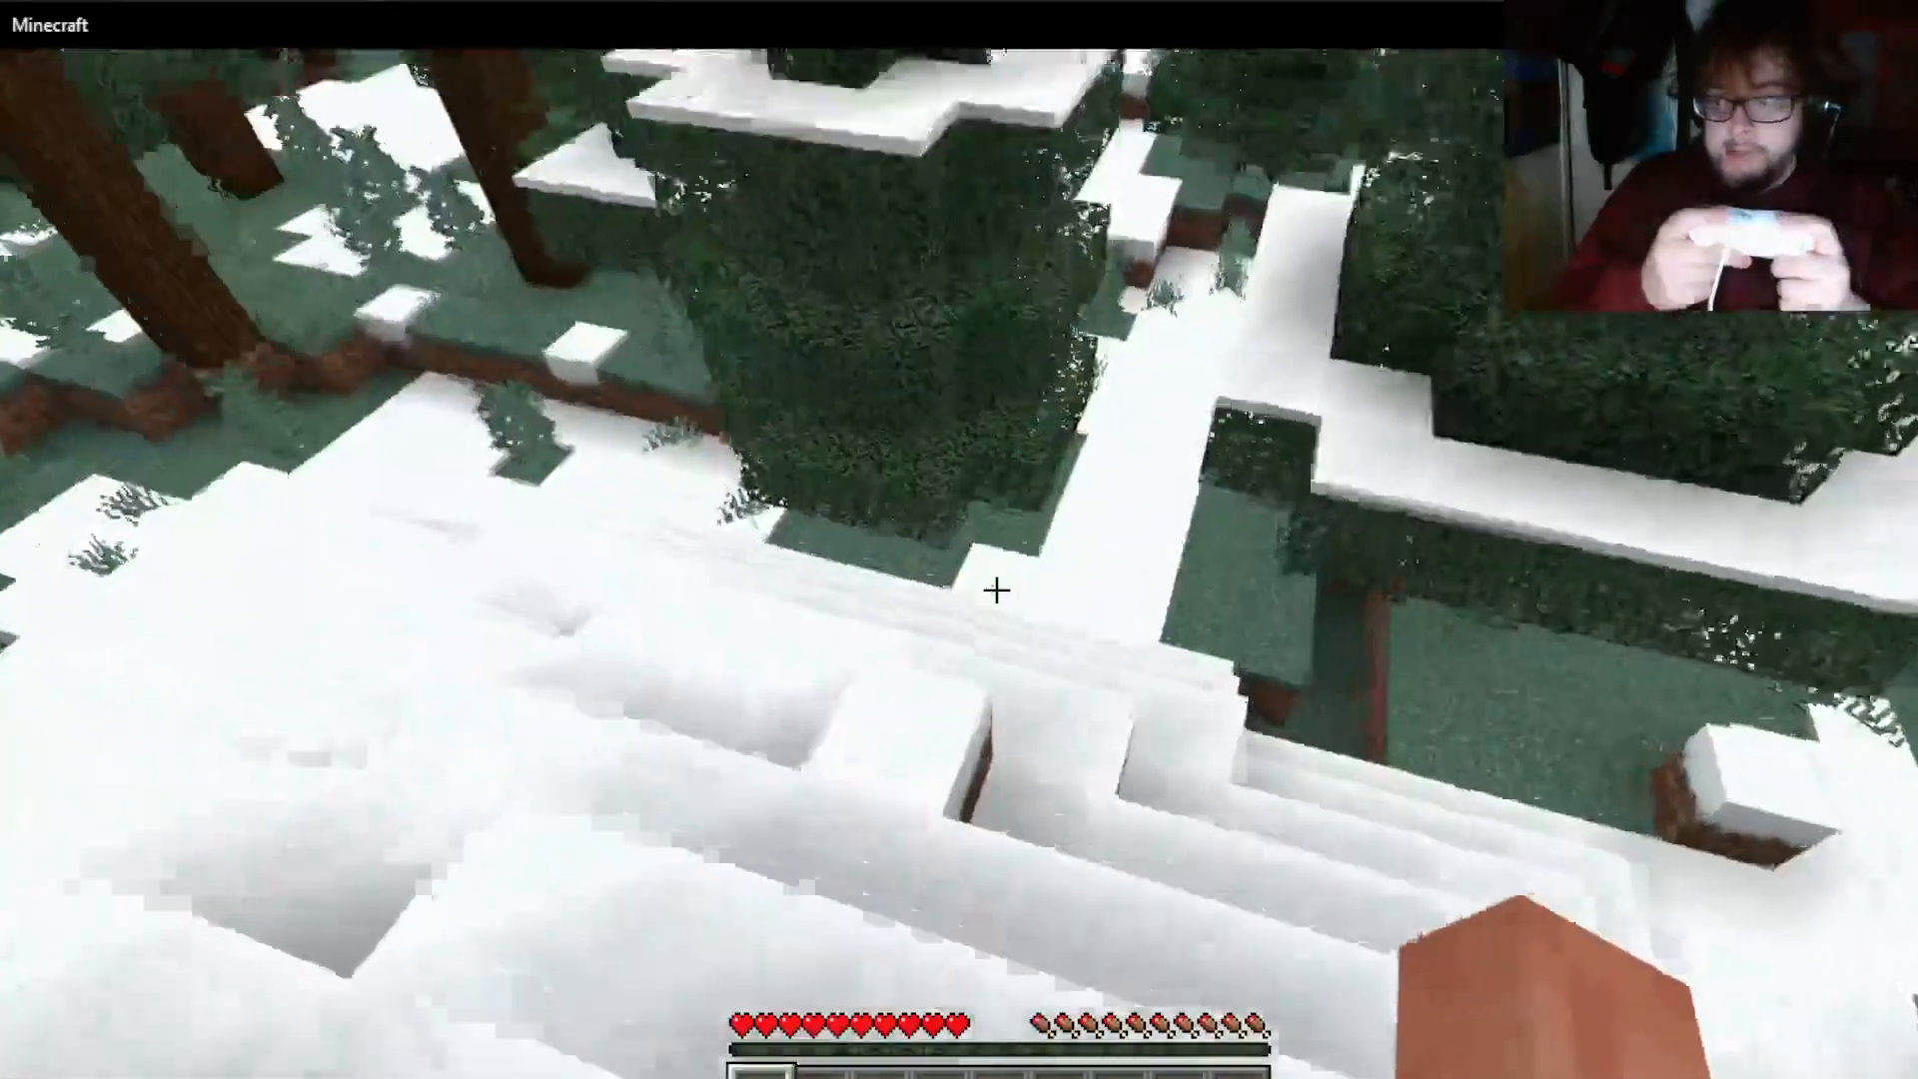